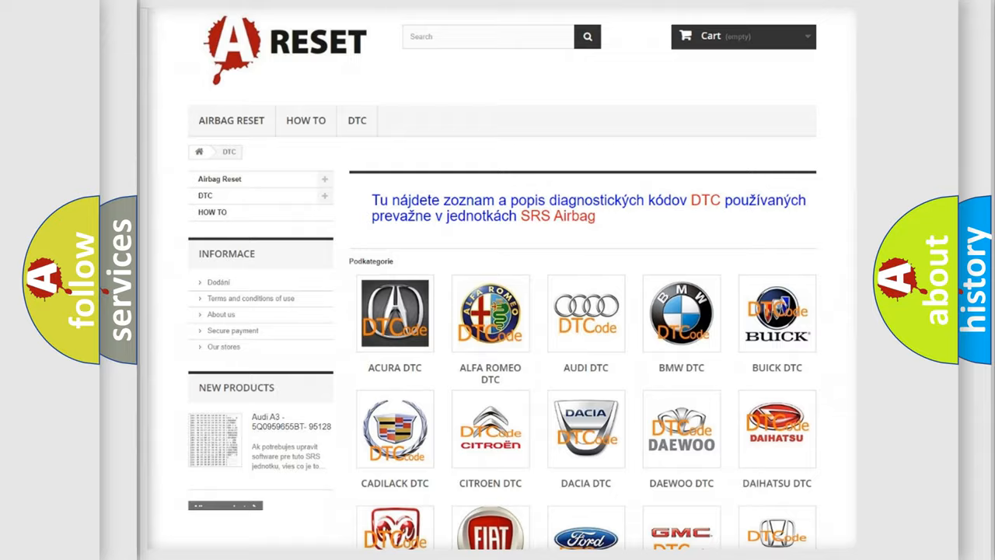
- Open the Jeep DTC page and skim its trouble code list, such as B0001:11
scroll(down, 3)
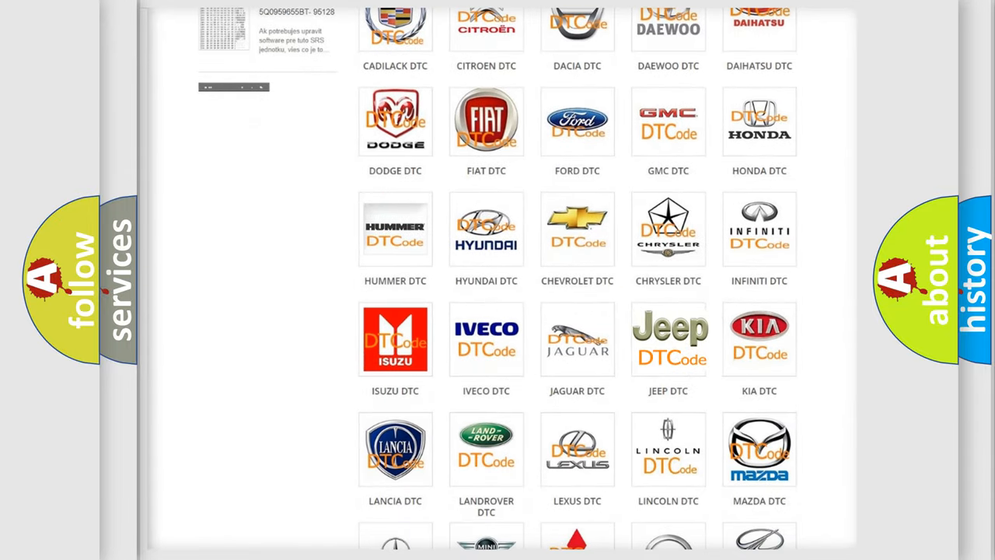
click(668, 338)
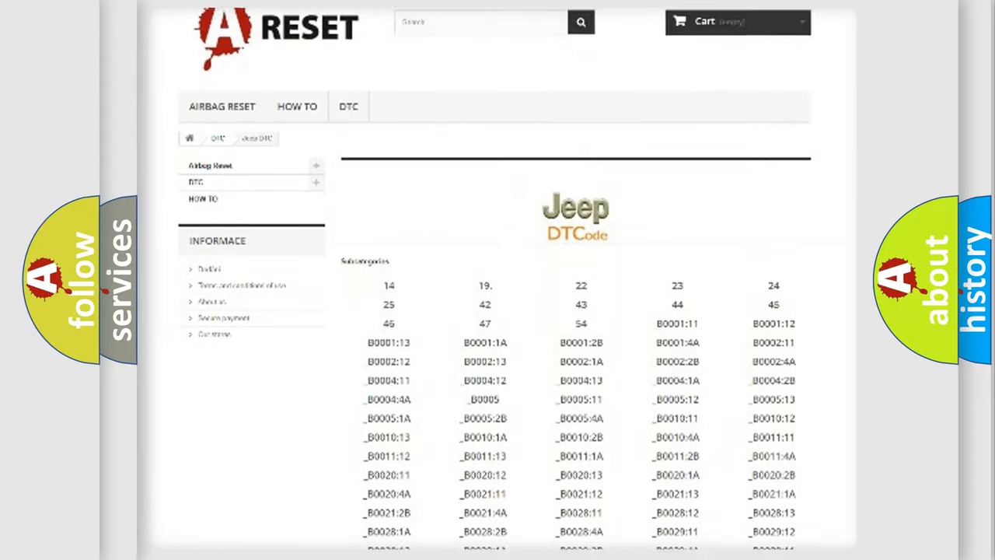
scroll(down, 3)
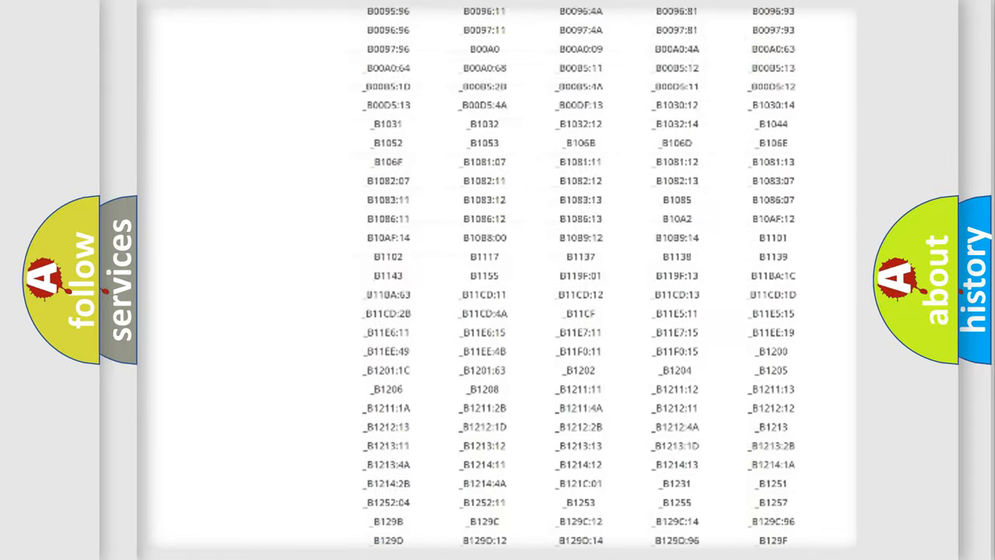
scroll(up, 3)
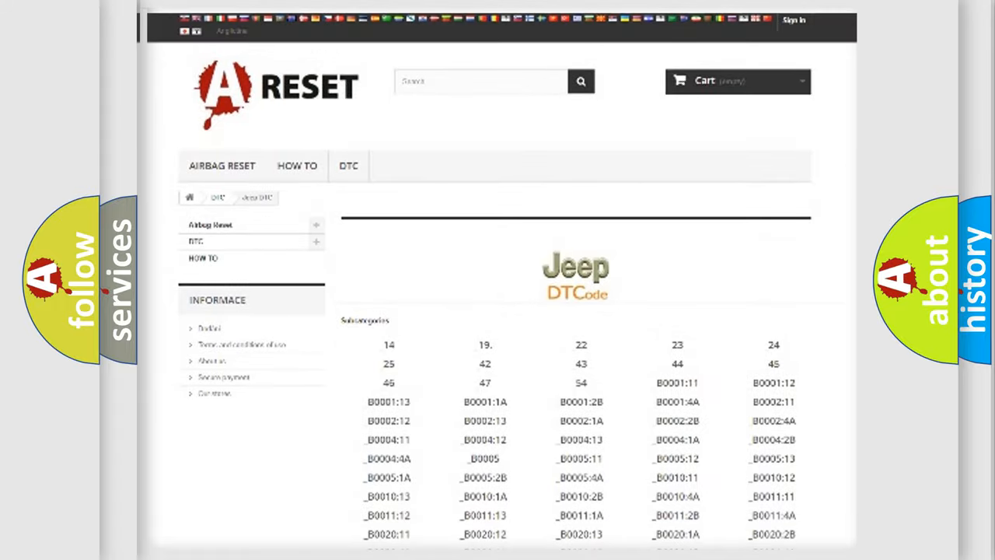